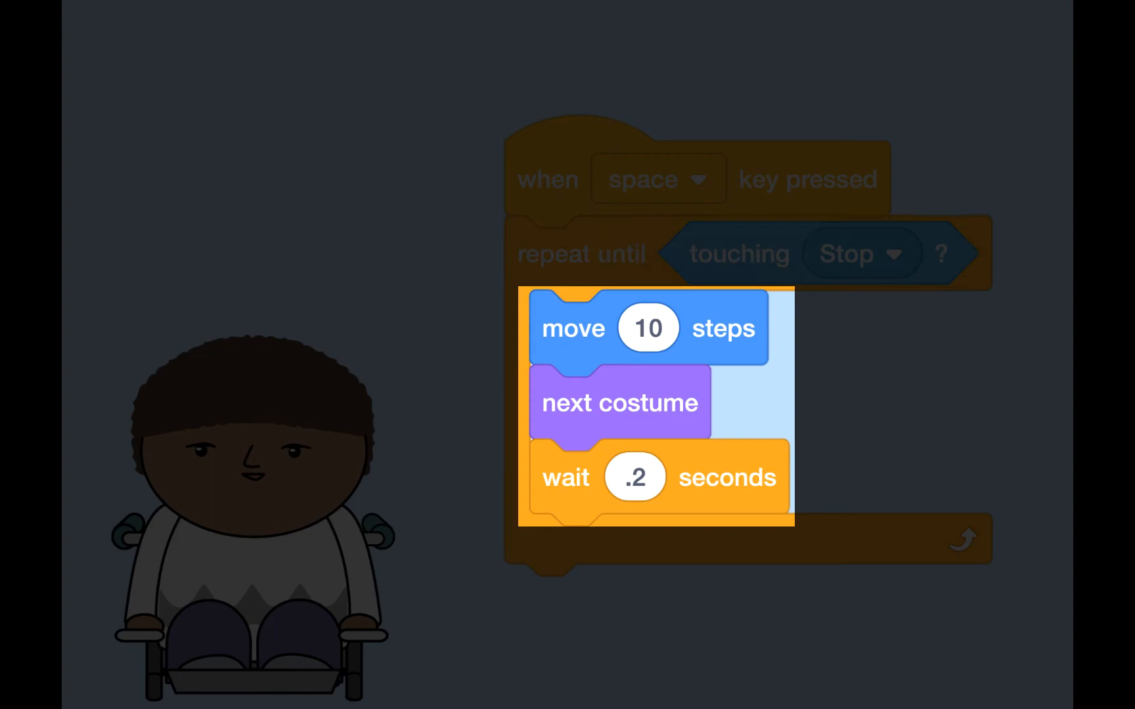
# Switch to the full-screen stage showing the red marble left and green marble mid-stage.
pyautogui.click(466, 128)
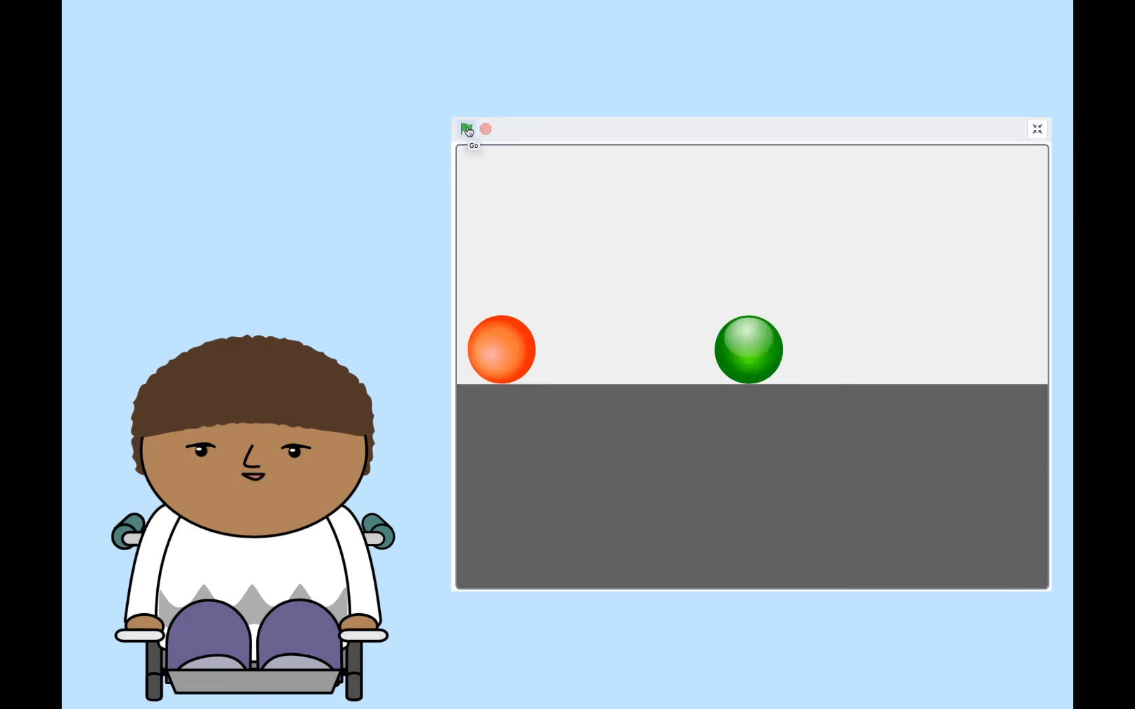
# Run the project with the green flag until the red marble reaches mid-stage.
pyautogui.click(466, 130)
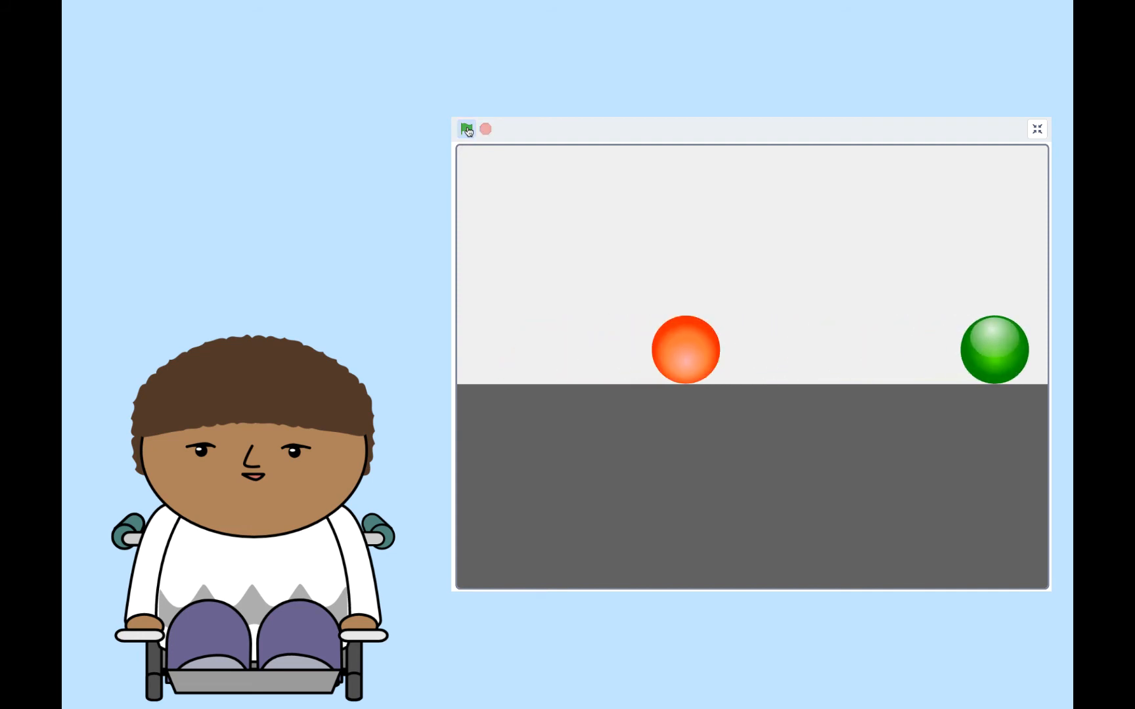
pyautogui.click(466, 129)
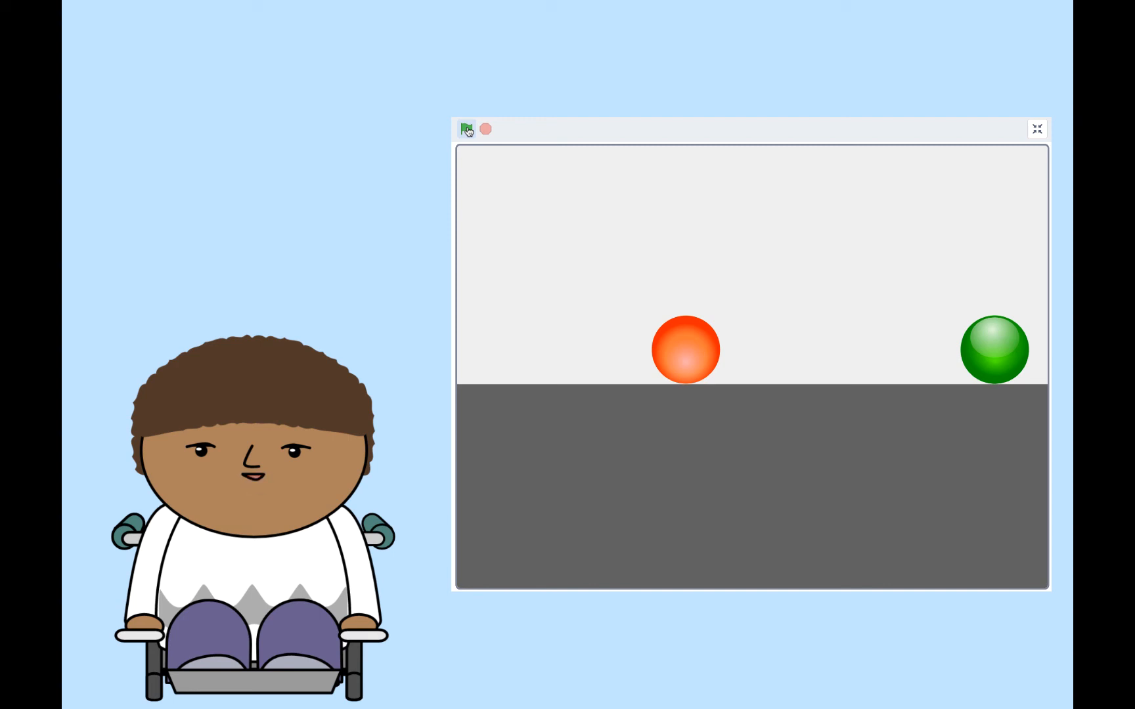
# Reset both marbles and rerun so red rolls toward green under Event and Action labels.
pyautogui.click(466, 128)
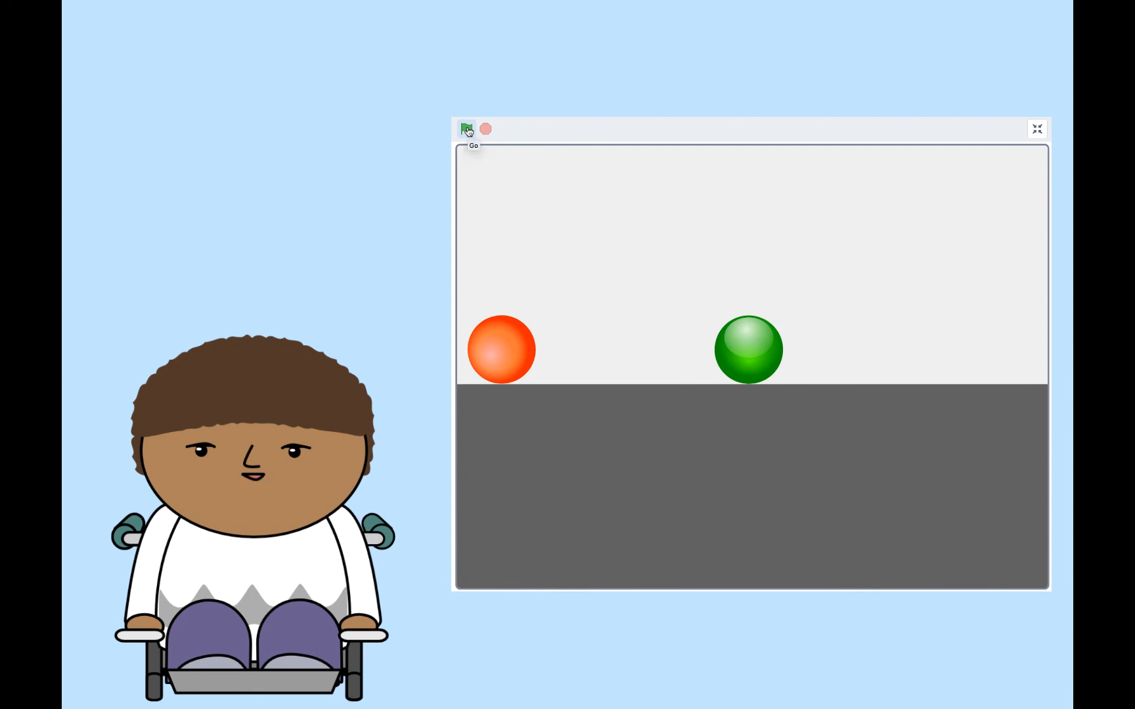
pyautogui.click(466, 129)
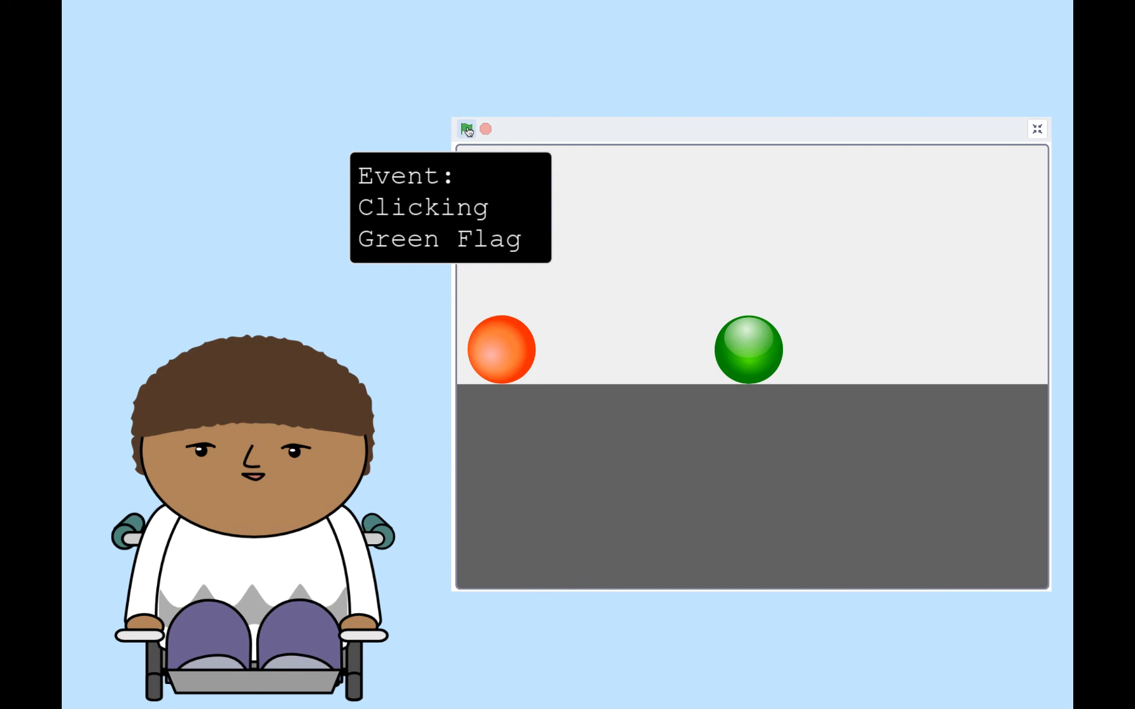
pyautogui.click(467, 130)
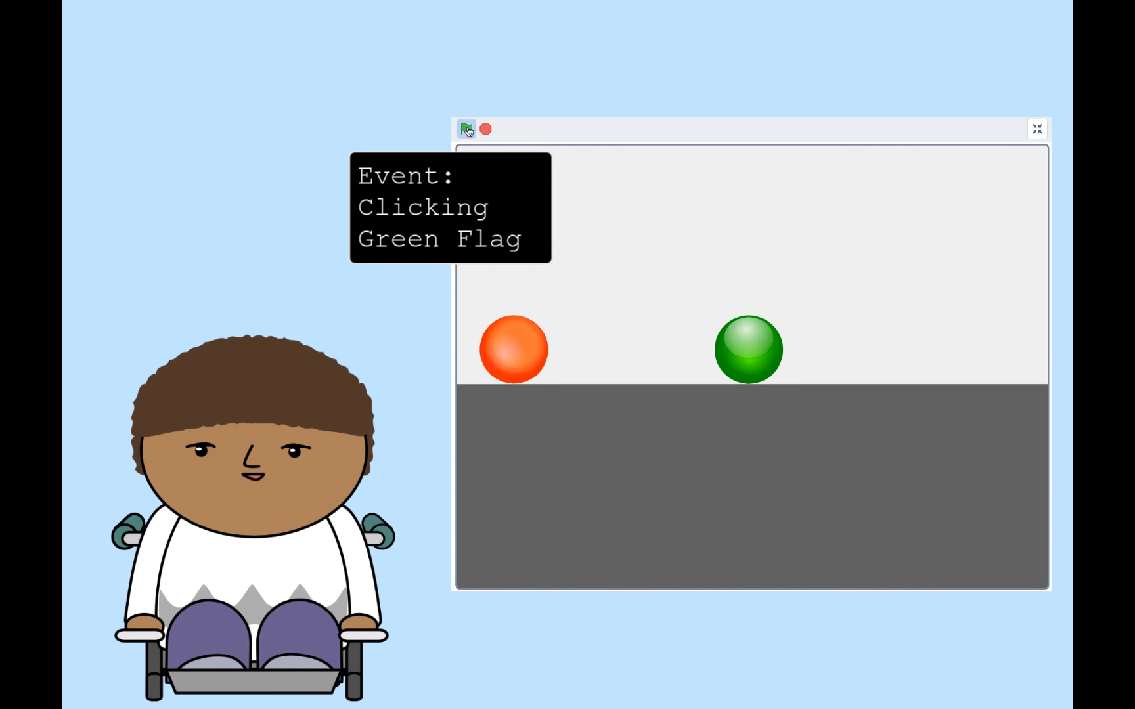
pyautogui.click(467, 129)
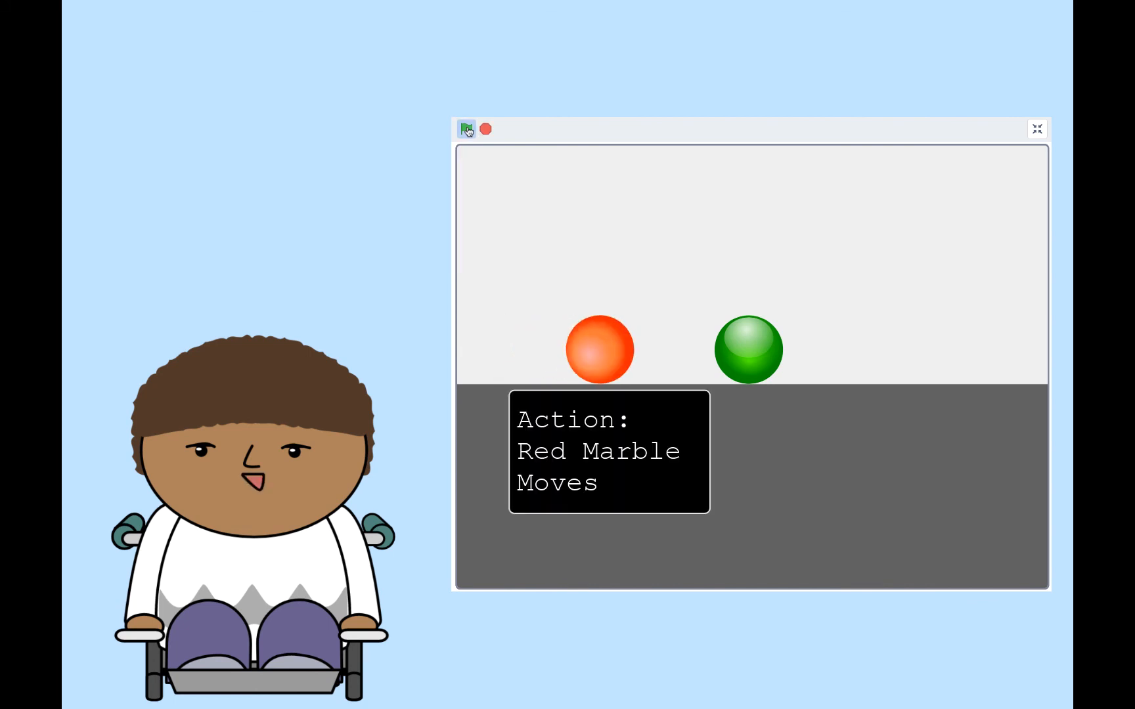